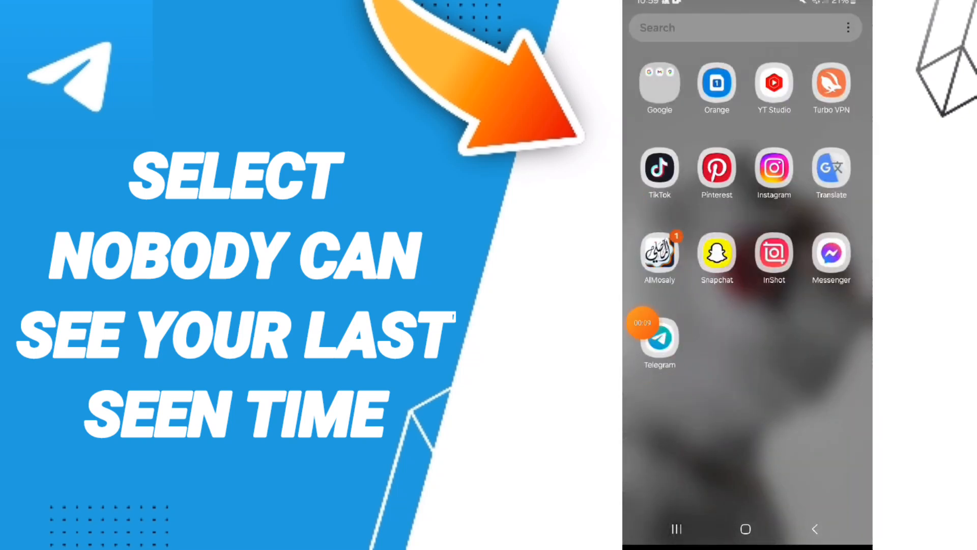
- Launch Telegram and navigate Settings > Privacy and Security > Last Seen & Online
left_click(658, 342)
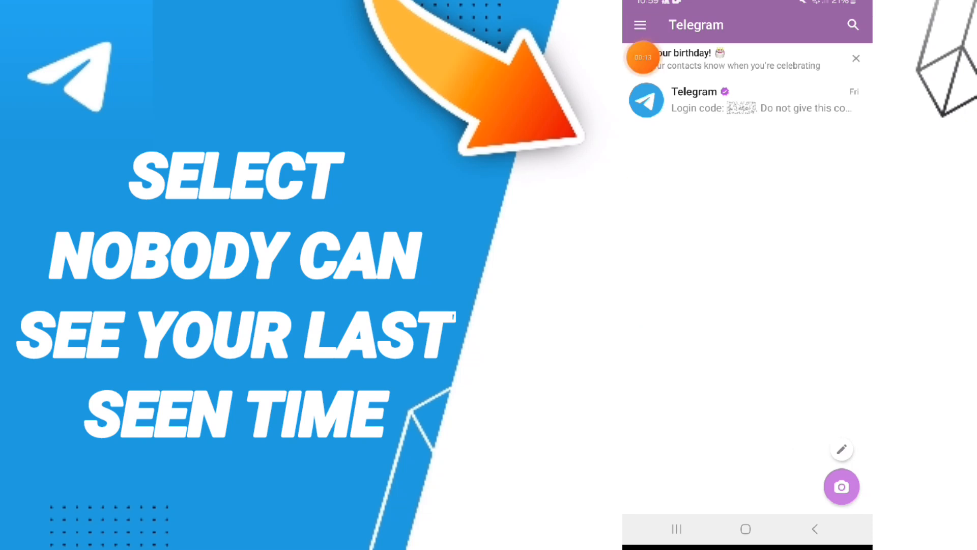
left_click(639, 24)
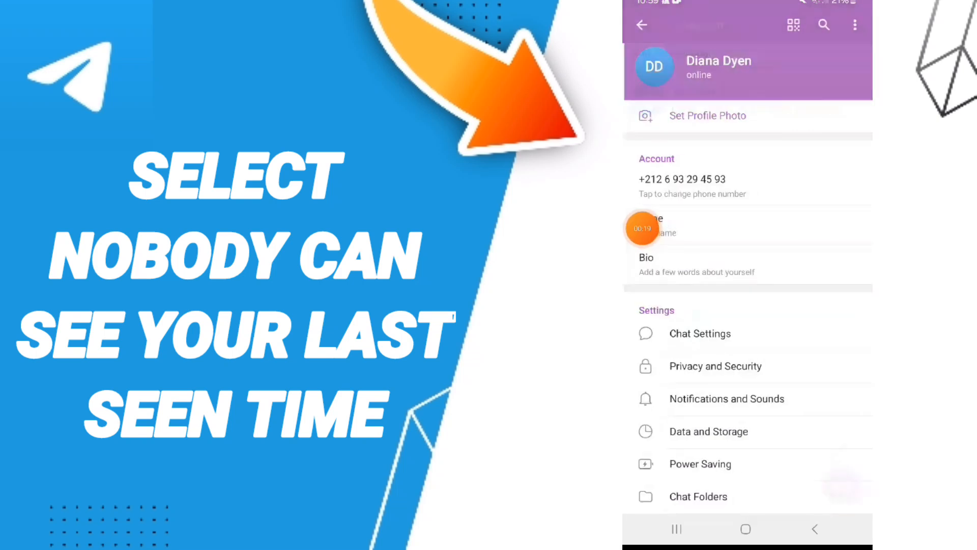
scroll("down", 3)
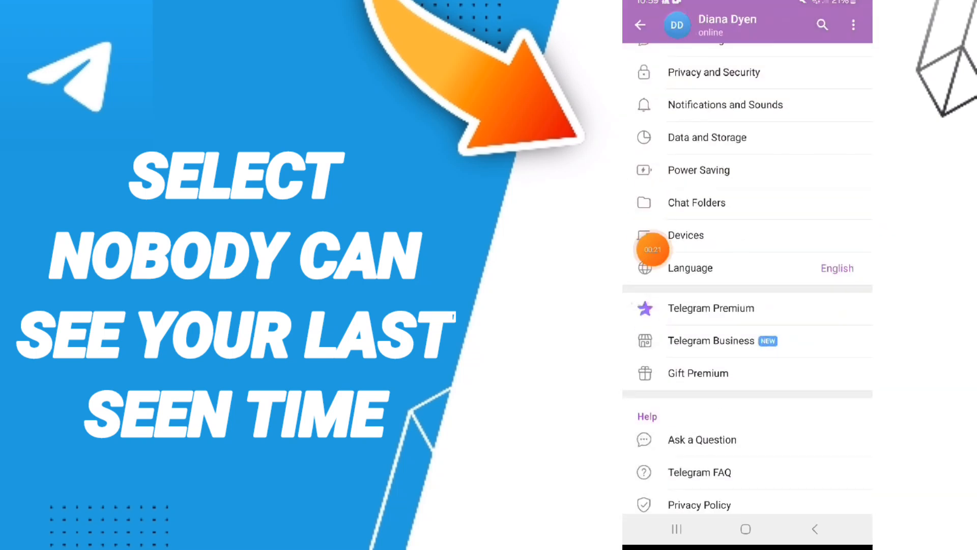
scroll("down", 3)
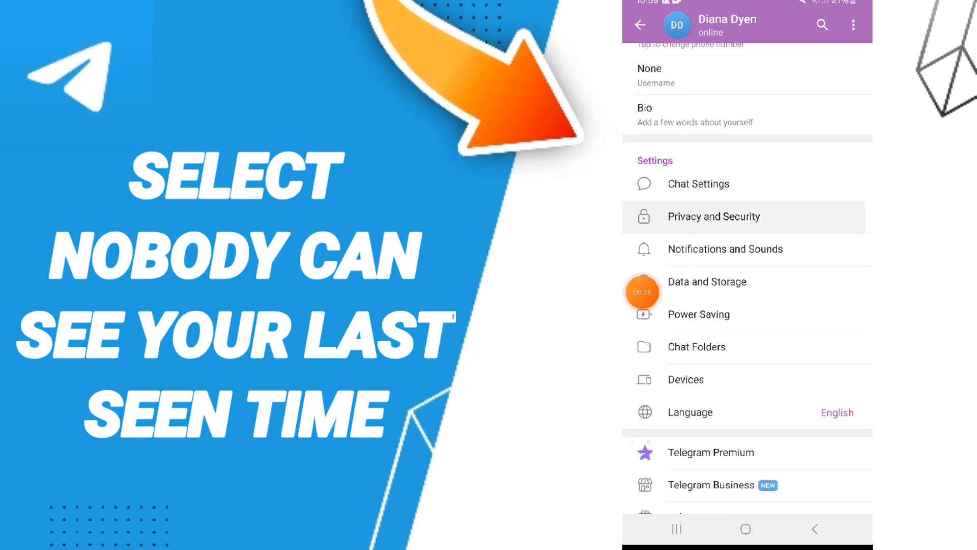
left_click(714, 216)
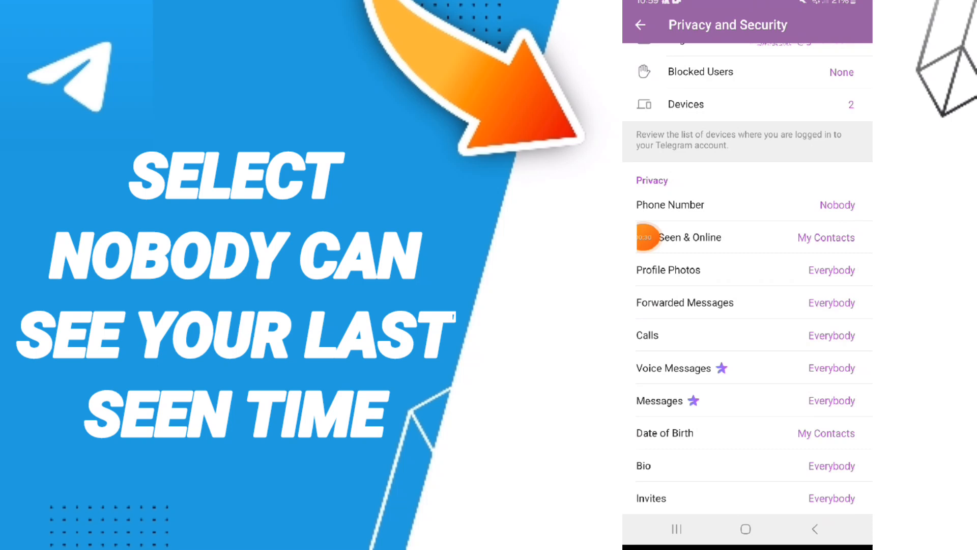
left_click(690, 237)
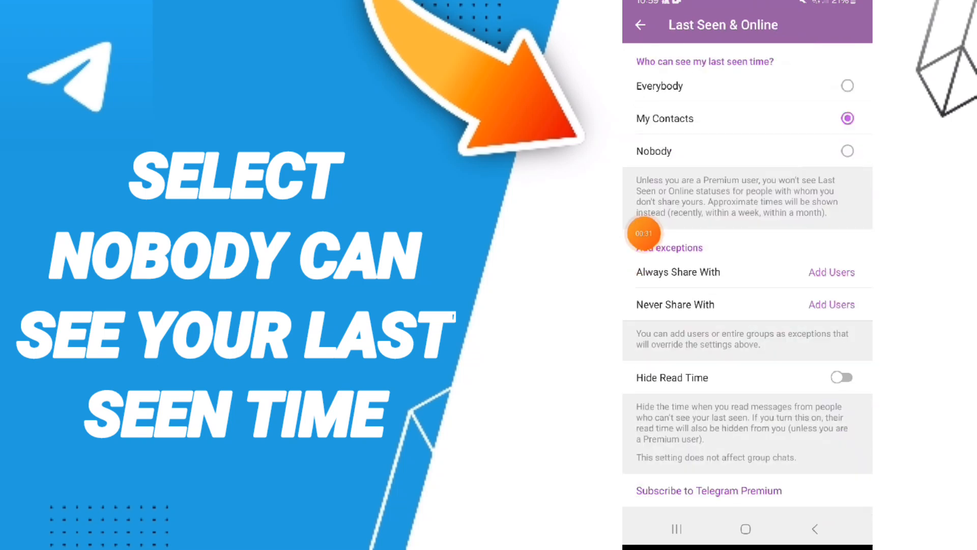